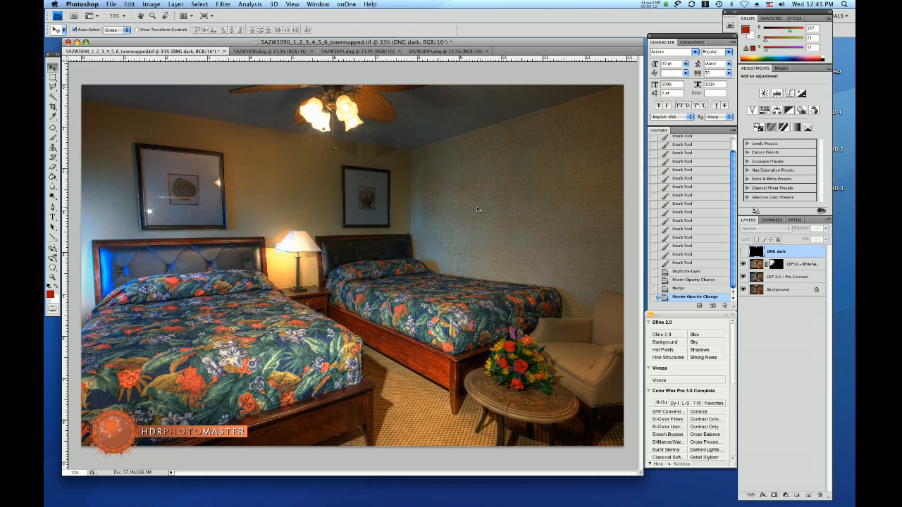
mouse_move(468, 204)
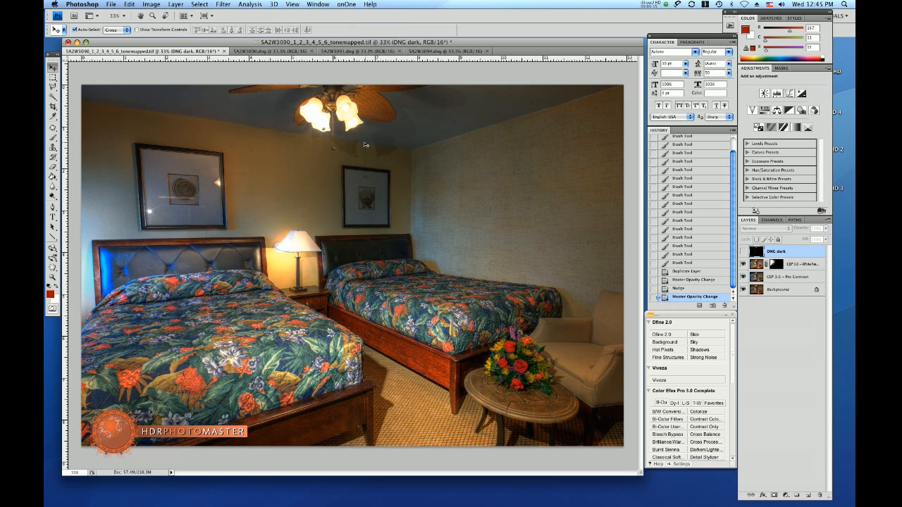
mouse_move(328, 146)
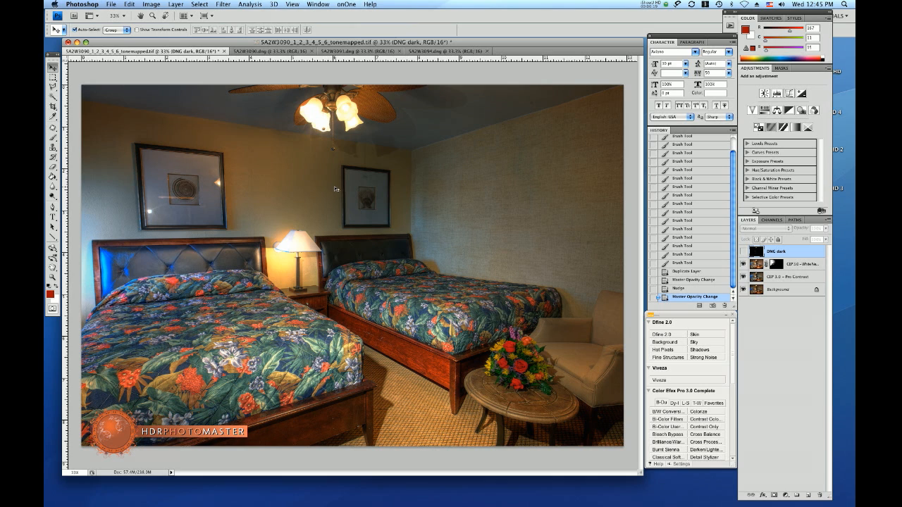
mouse_move(257, 243)
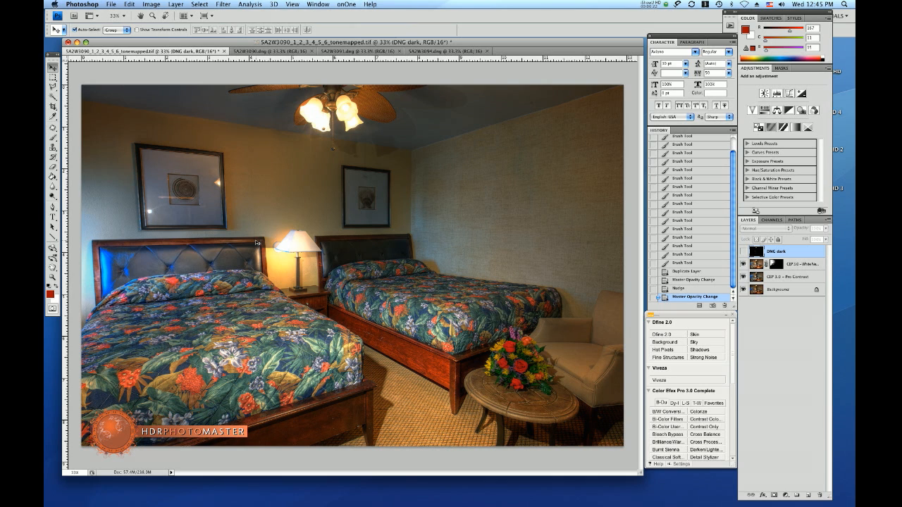
mouse_move(311, 284)
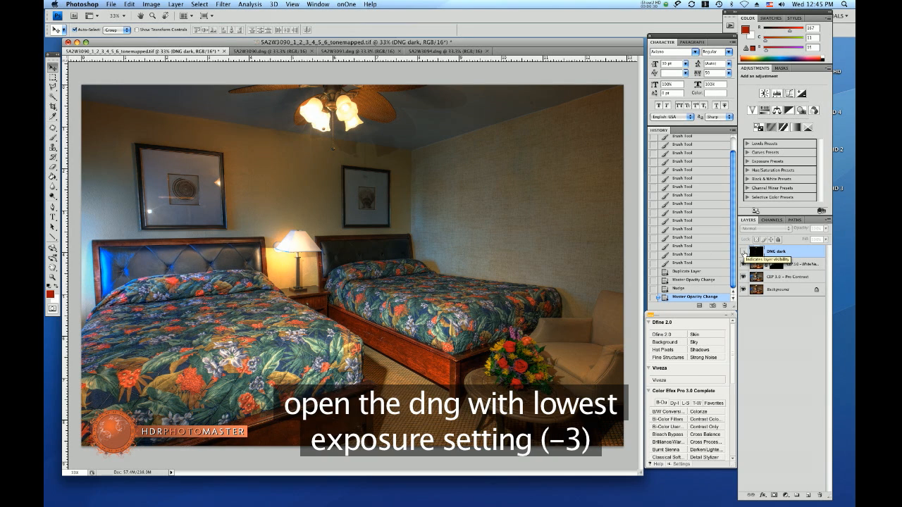
Show the DNG dark layer and brush its darker exposure into the ceiling fan lights.
click(744, 252)
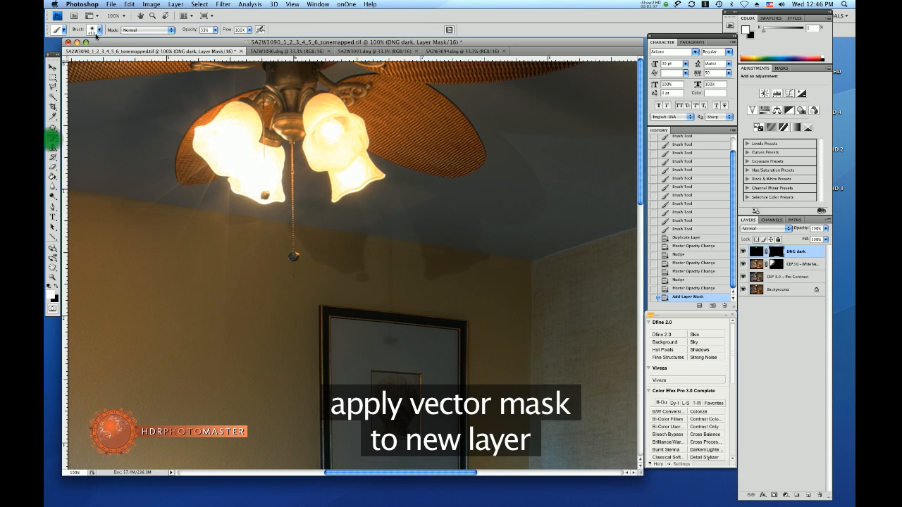
click(92, 30)
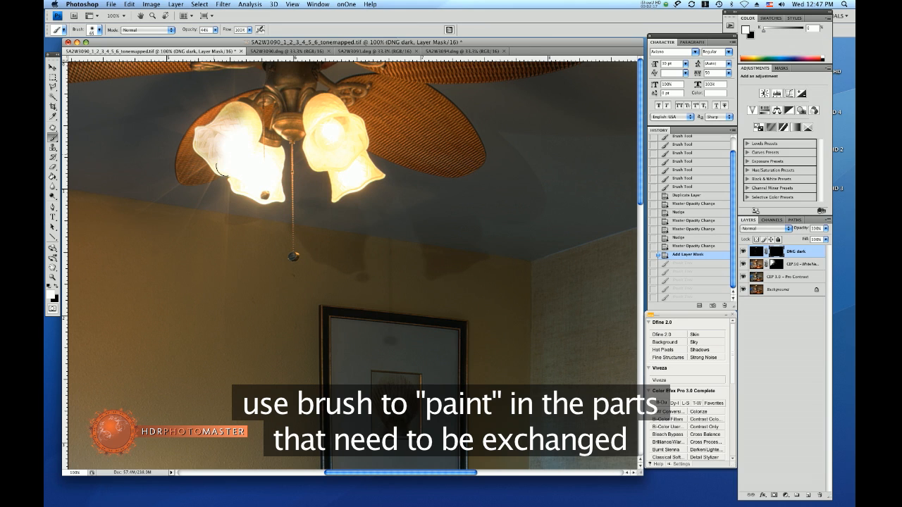
drag(233, 162, 268, 197)
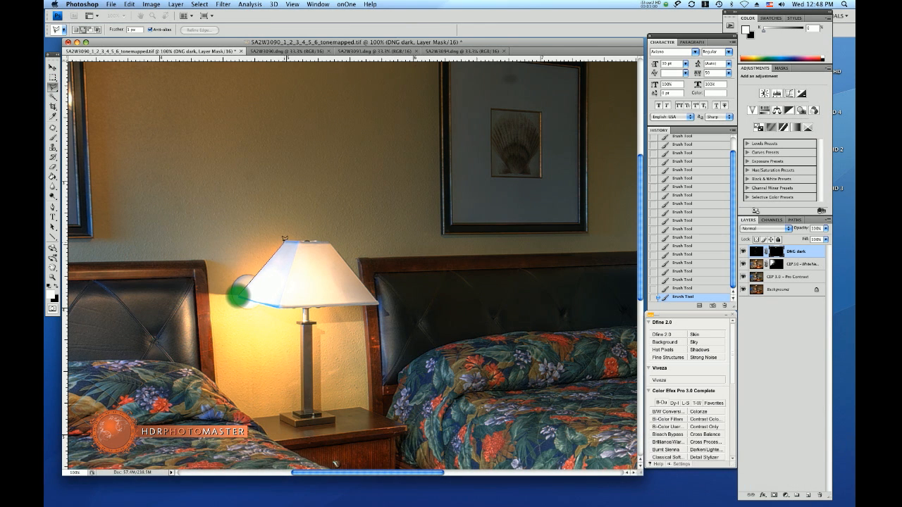
Trace a polygonal lasso selection around the bedside lampshade edges.
drag(236, 285, 289, 243)
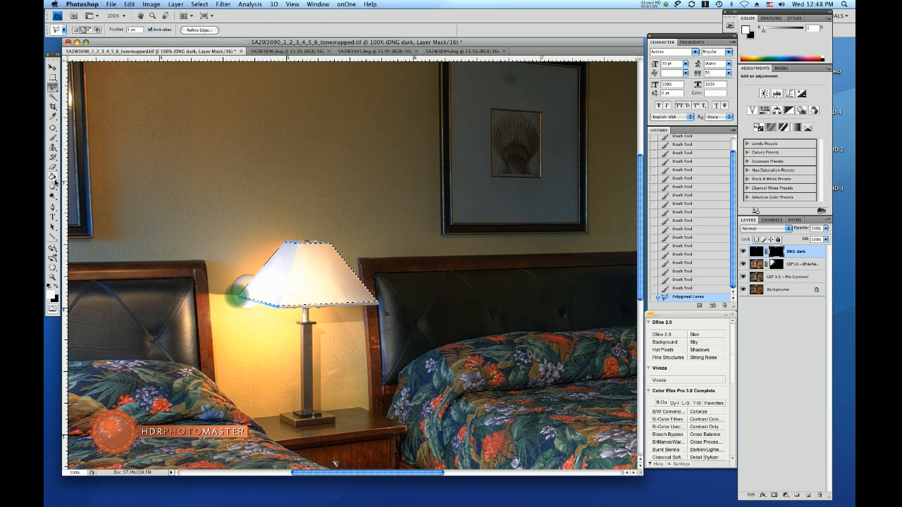
click(53, 178)
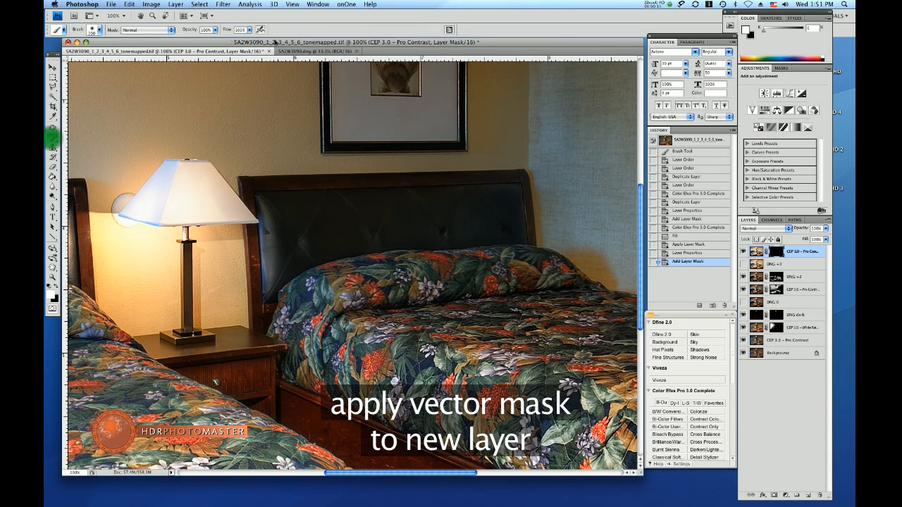
Target the new DNG 0 layer mask for painting.
click(332, 296)
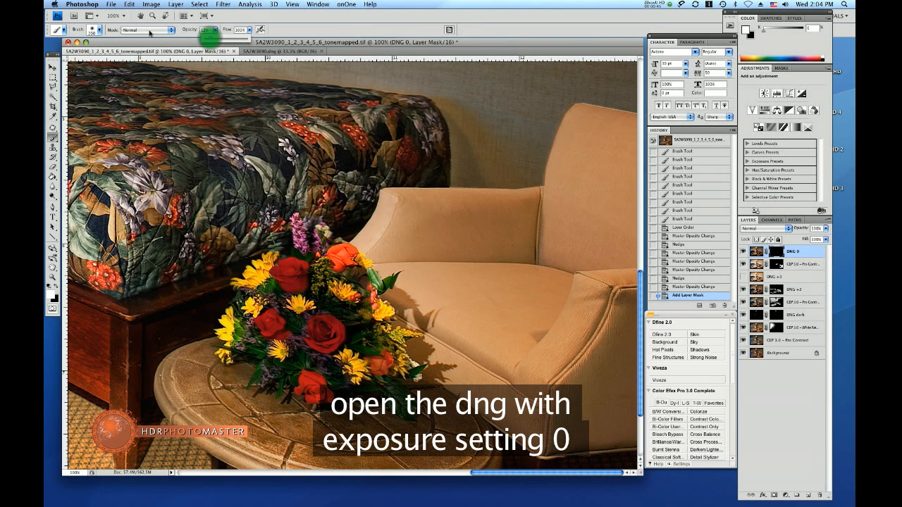
Paint soft low-opacity shadows onto the armchair back and inner arm, then shrink the brush.
click(93, 30)
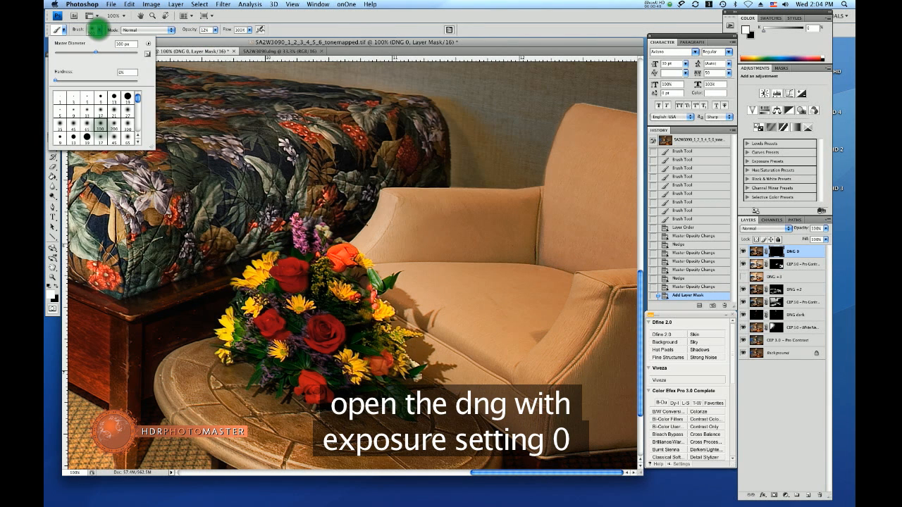
click(114, 125)
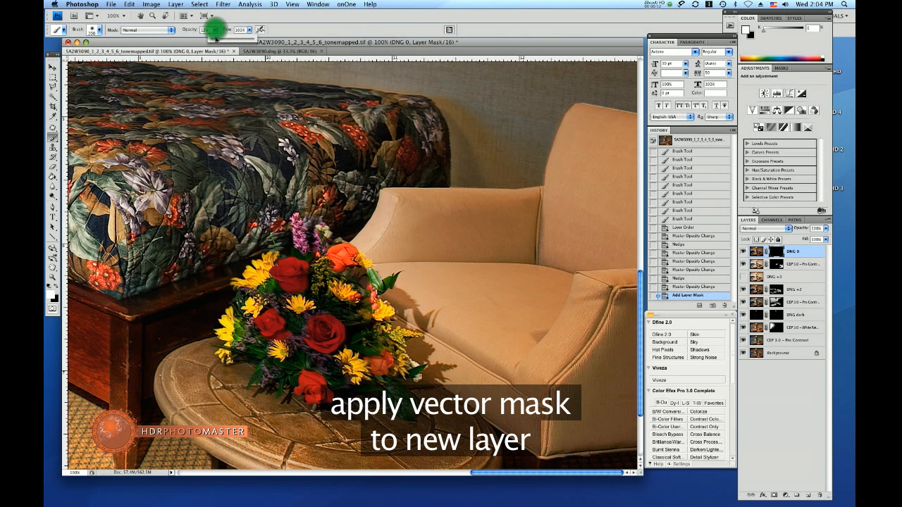
click(594, 144)
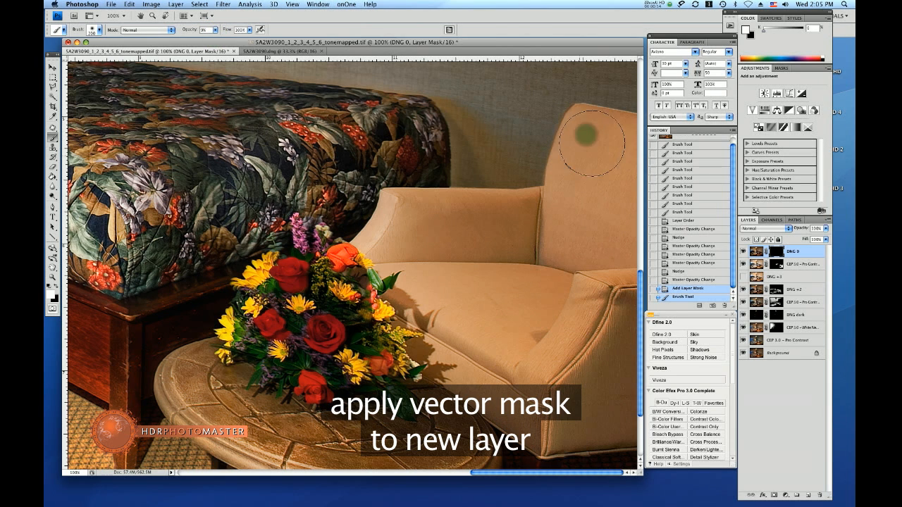
click(585, 127)
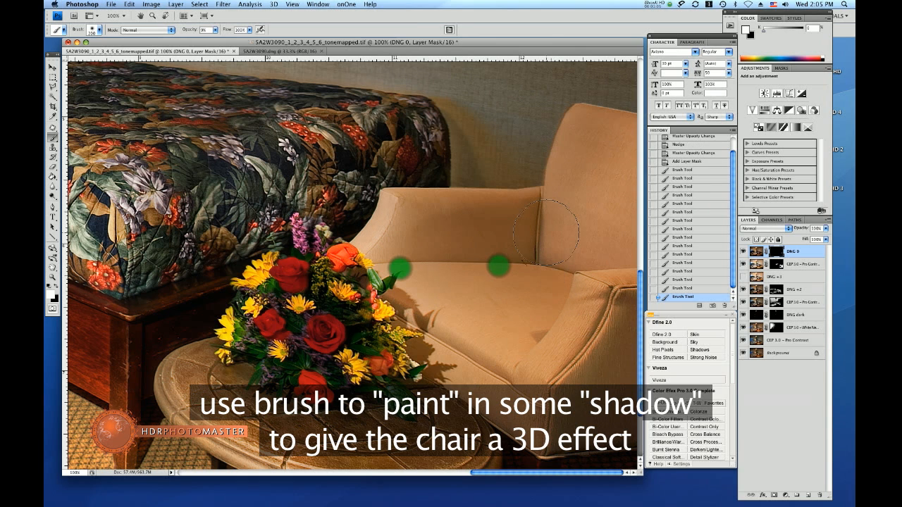
drag(497, 266, 571, 242)
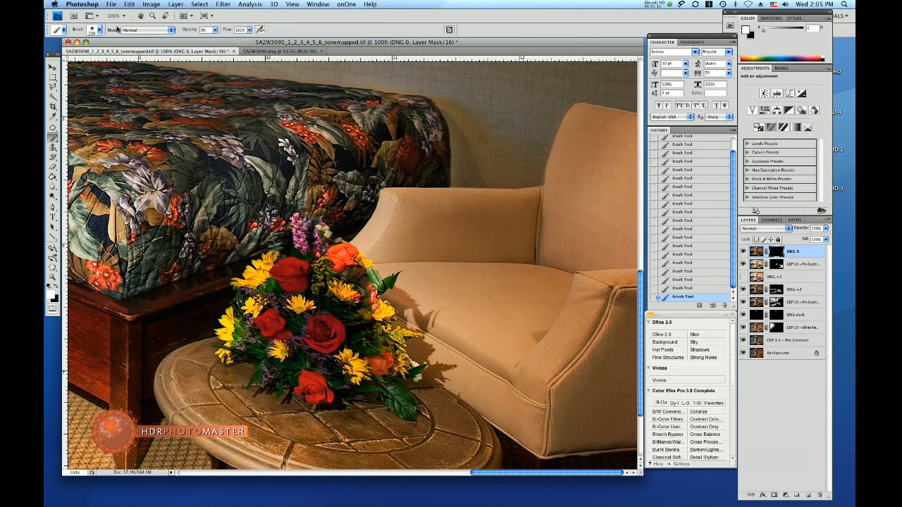
click(97, 29)
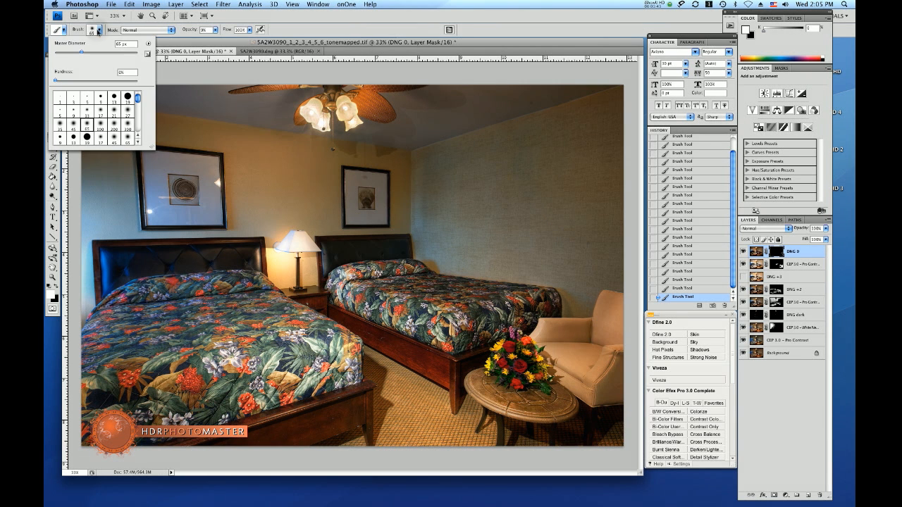
click(98, 123)
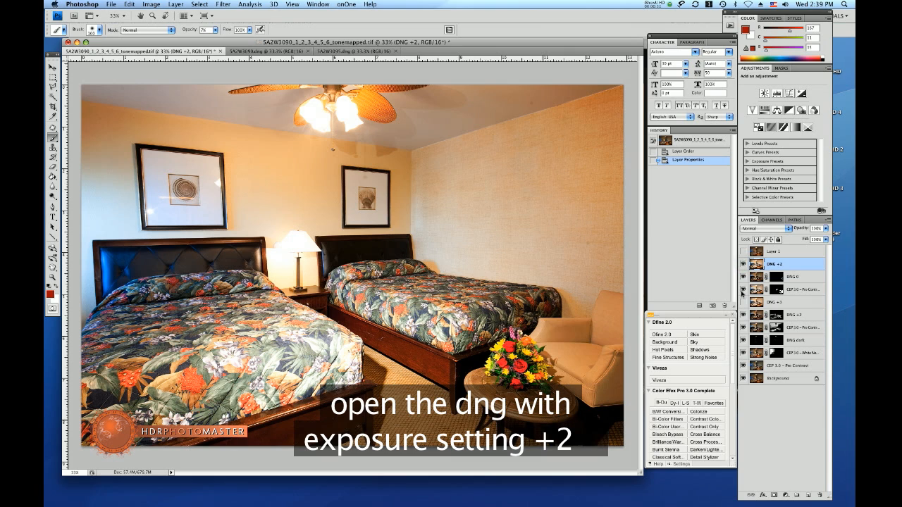
mouse_move(696, 325)
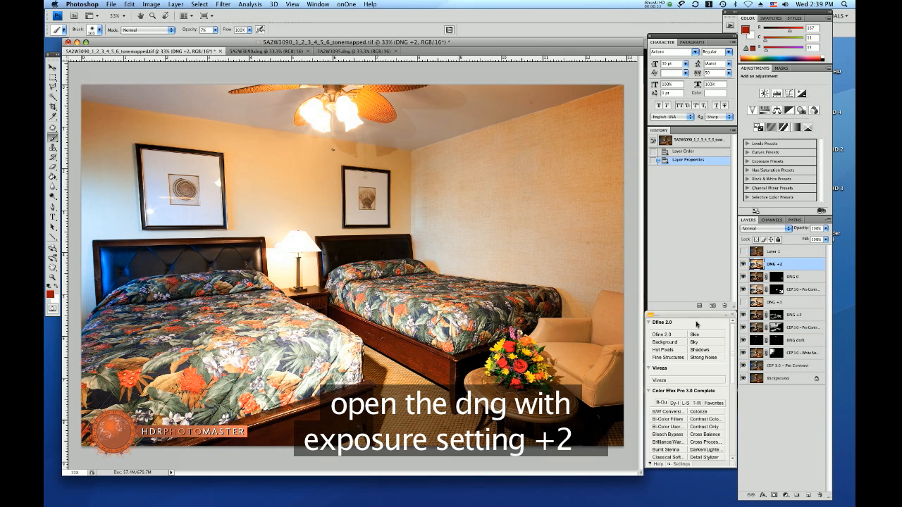
mouse_move(95, 173)
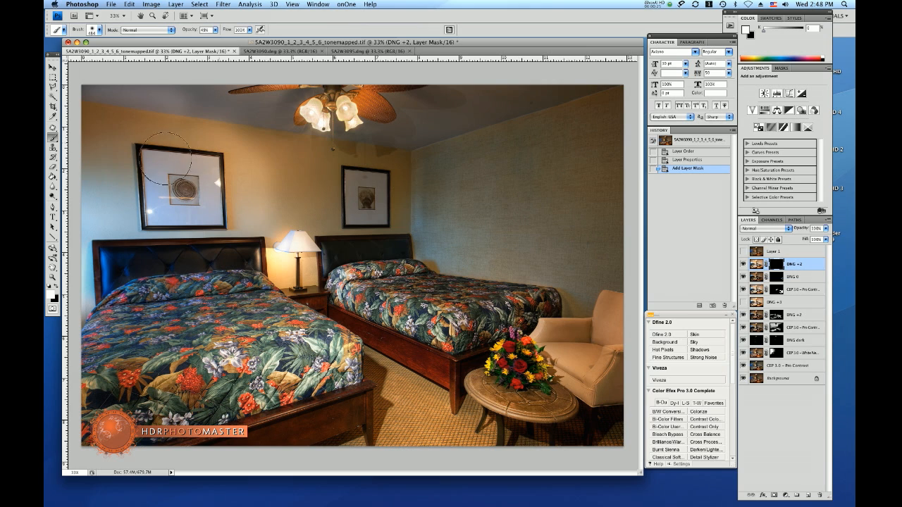
Brush the brighter DNG +2 exposure onto the walls and toggle the layer to compare.
drag(169, 162, 303, 158)
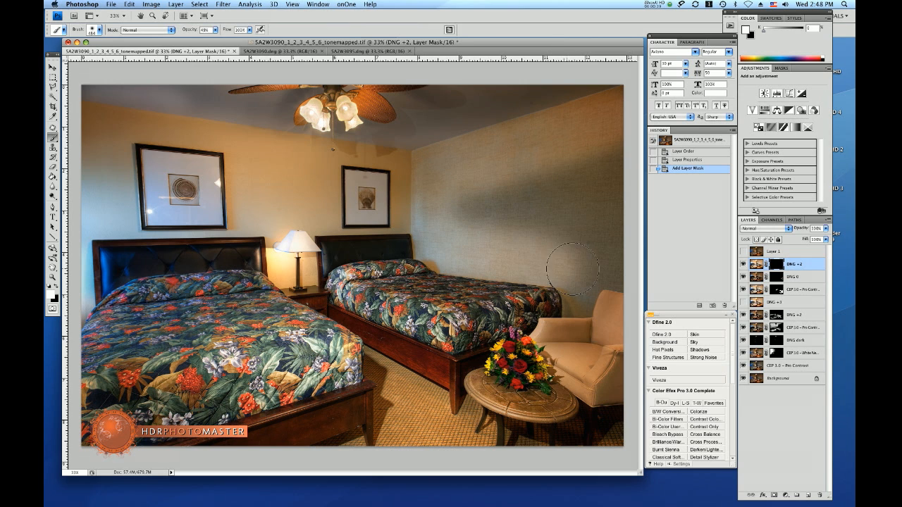
mouse_move(614, 144)
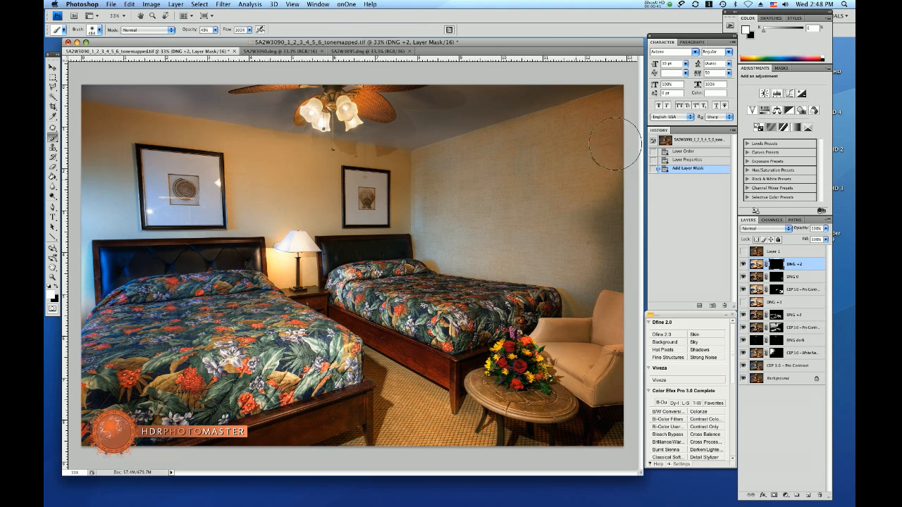
mouse_move(624, 270)
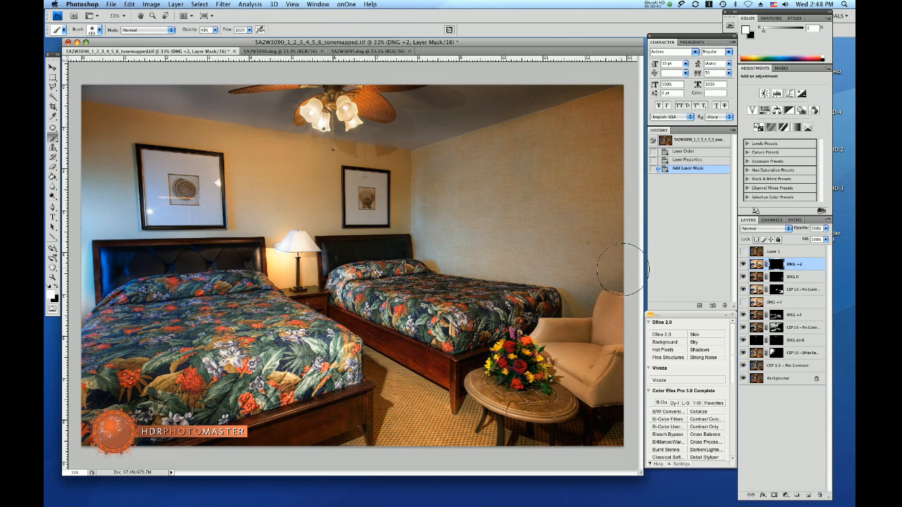
mouse_move(588, 268)
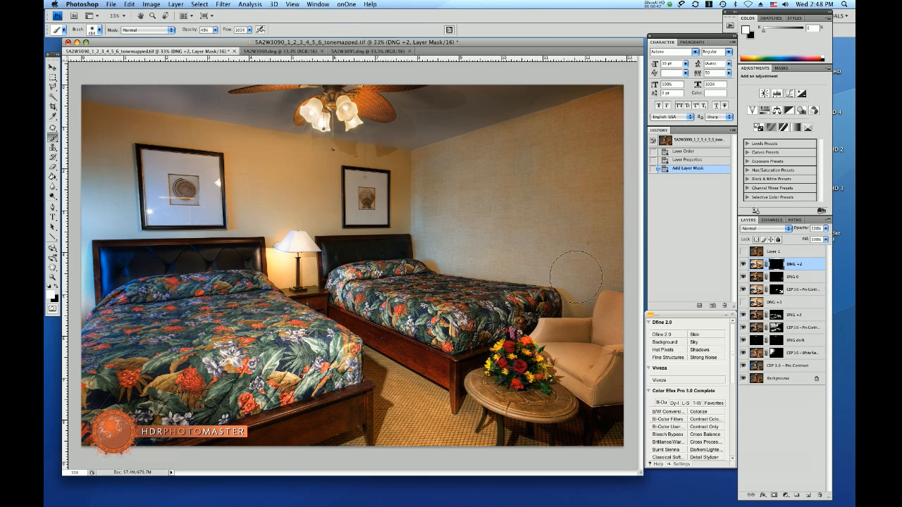
mouse_move(525, 253)
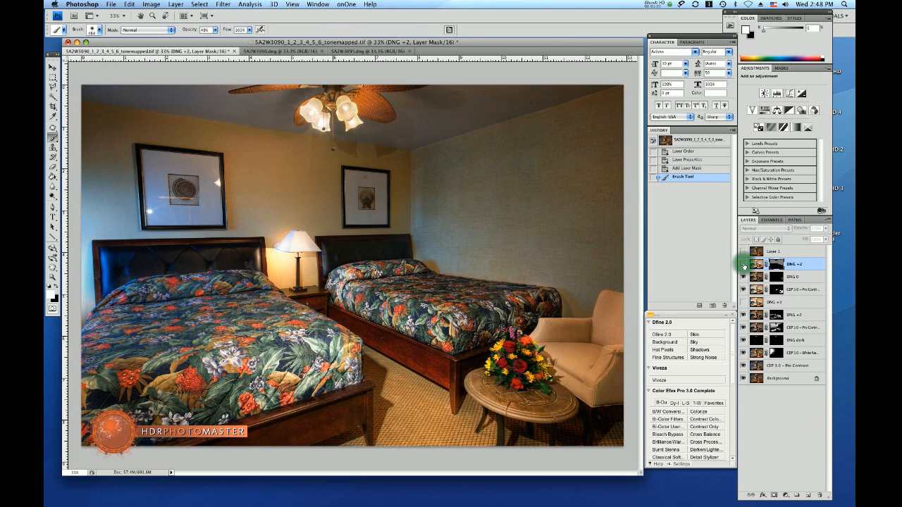
click(745, 264)
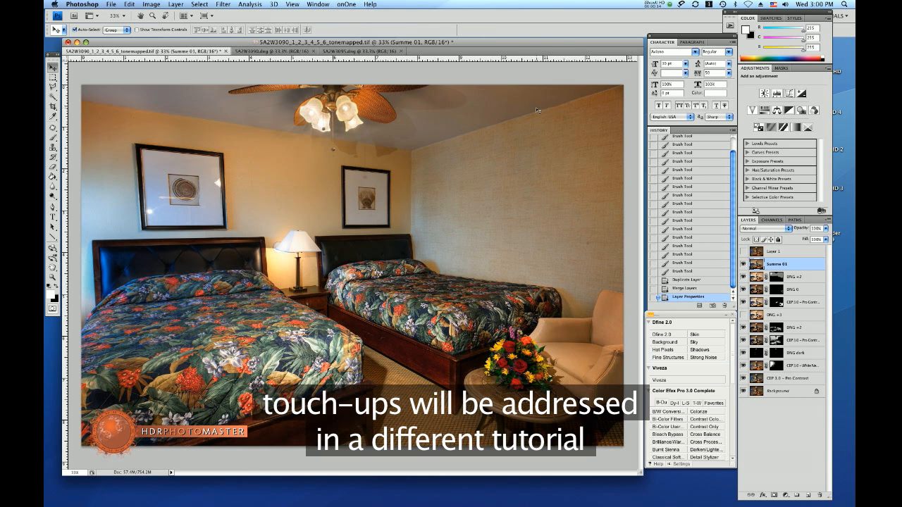
mouse_move(549, 98)
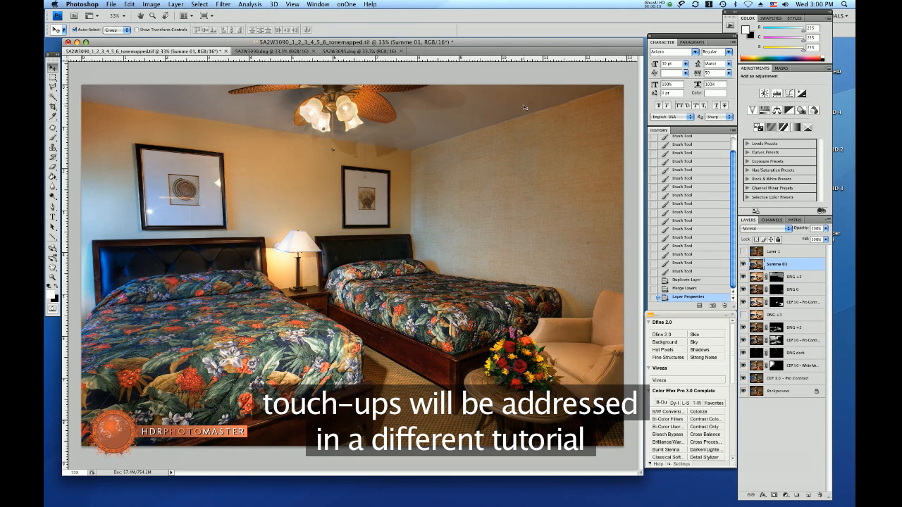
mouse_move(578, 245)
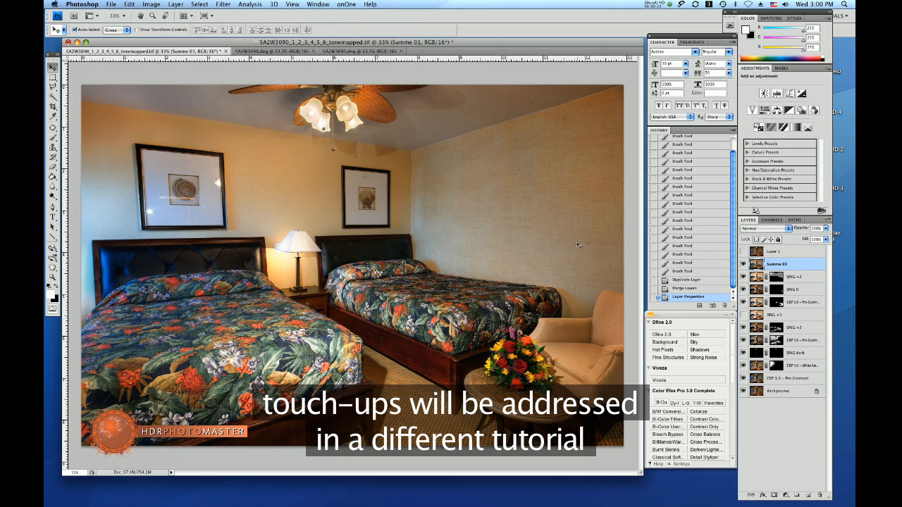
mouse_move(370, 179)
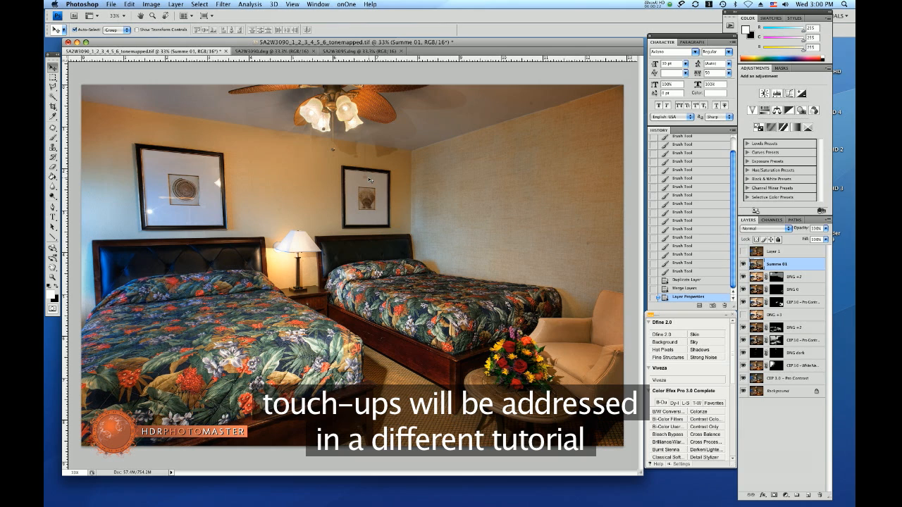
mouse_move(222, 233)
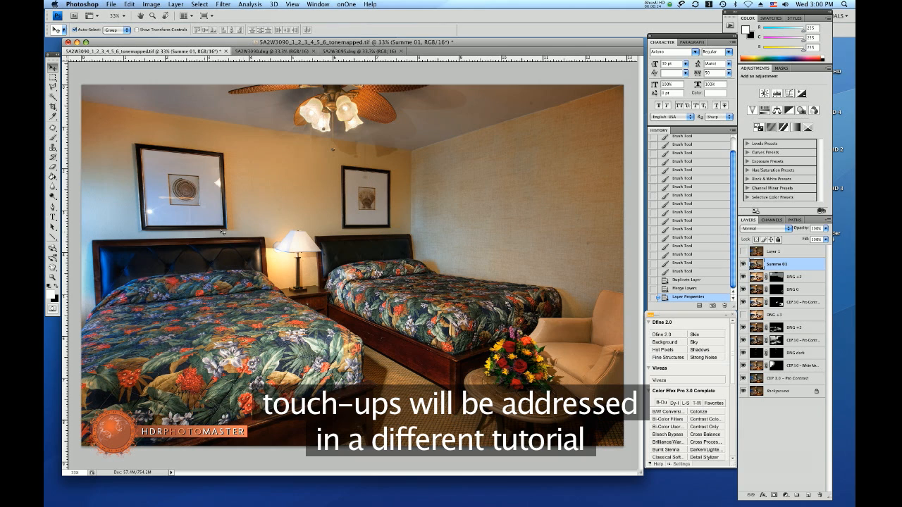
mouse_move(378, 161)
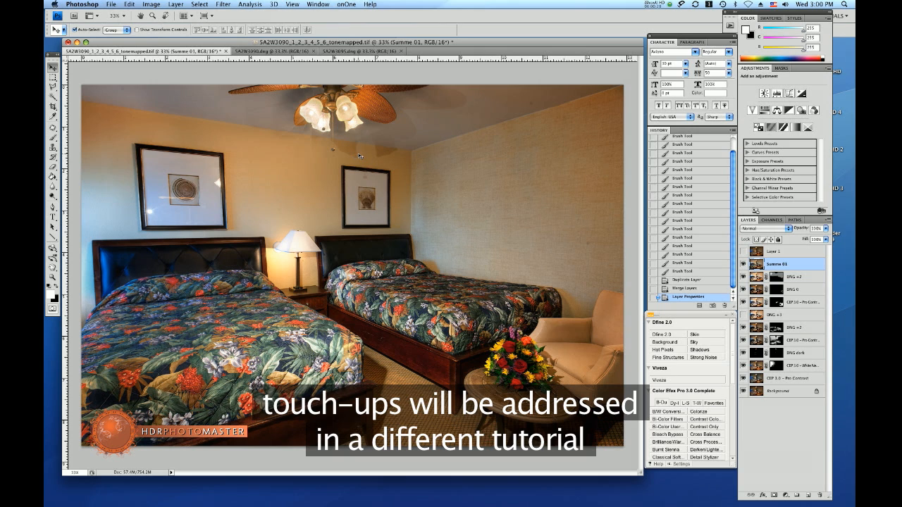
mouse_move(347, 153)
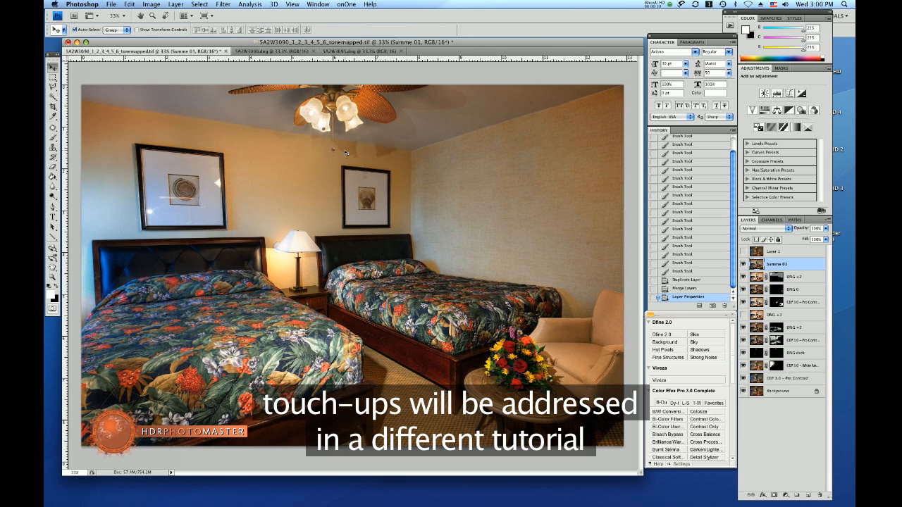
mouse_move(375, 342)
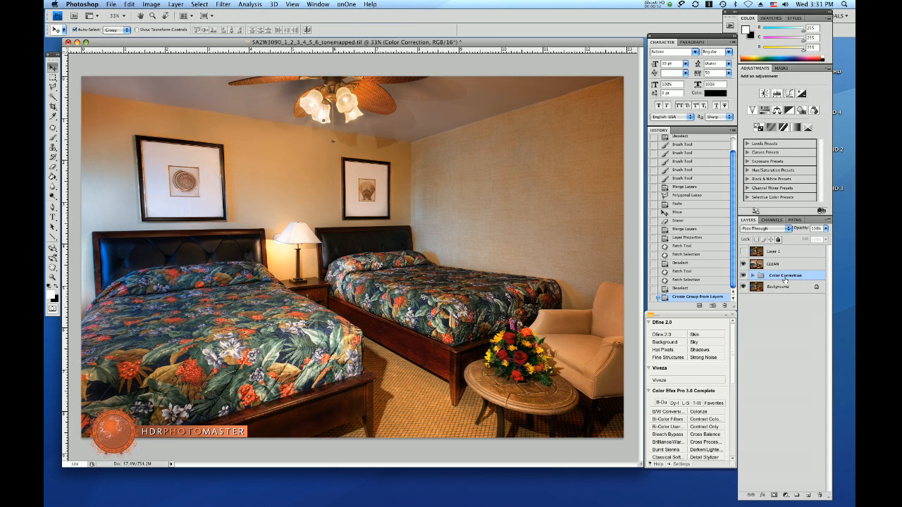
click(752, 275)
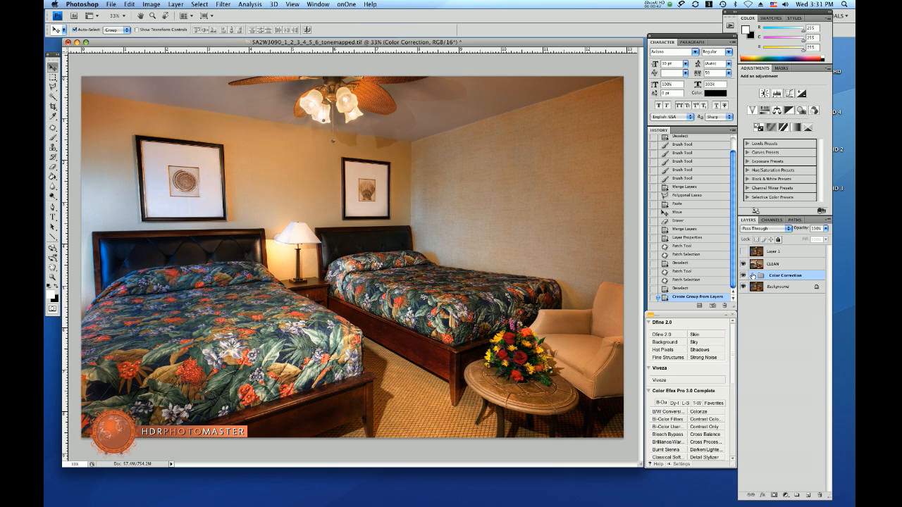
click(775, 263)
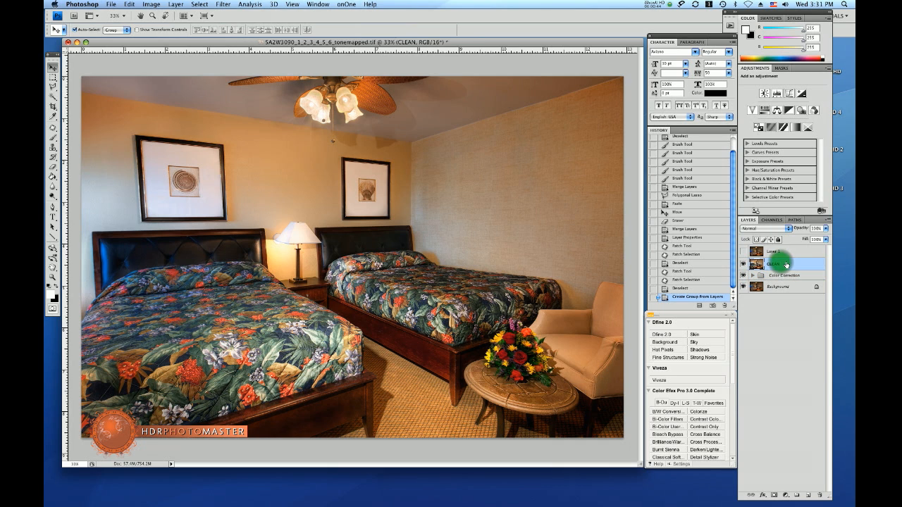
click(779, 263)
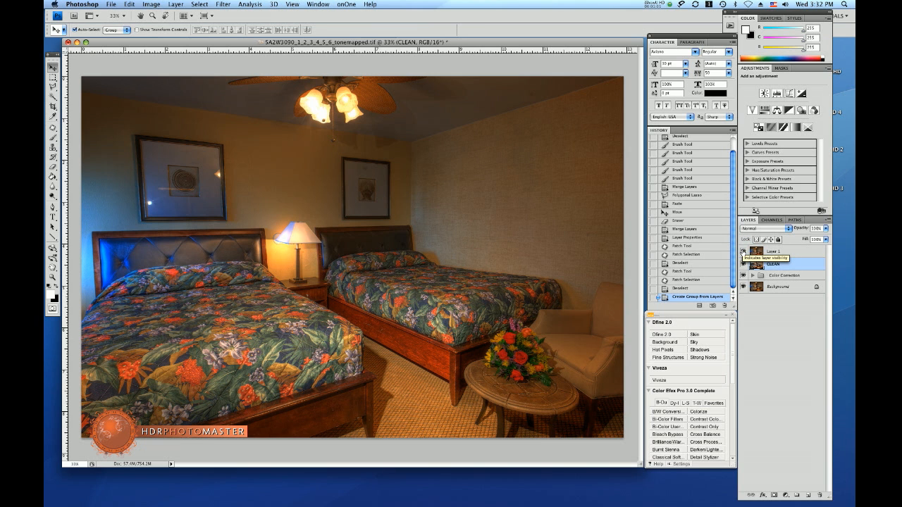
click(742, 252)
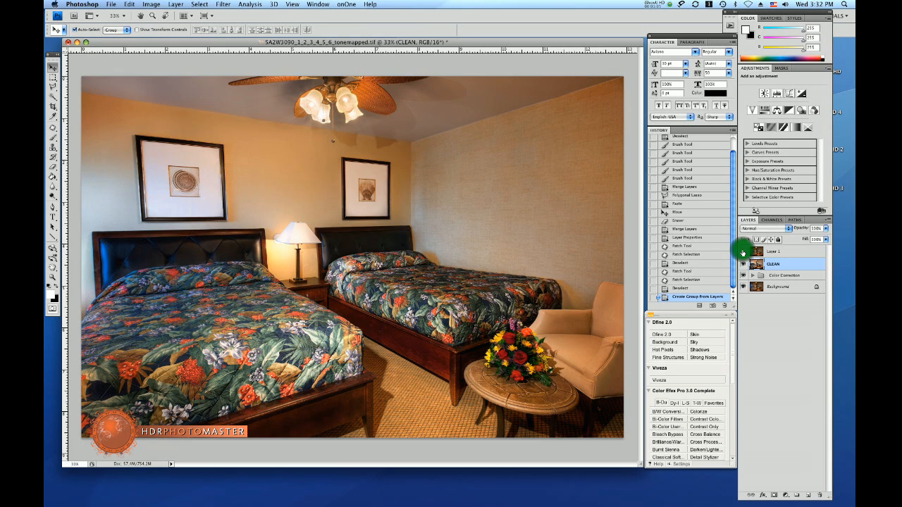
click(773, 263)
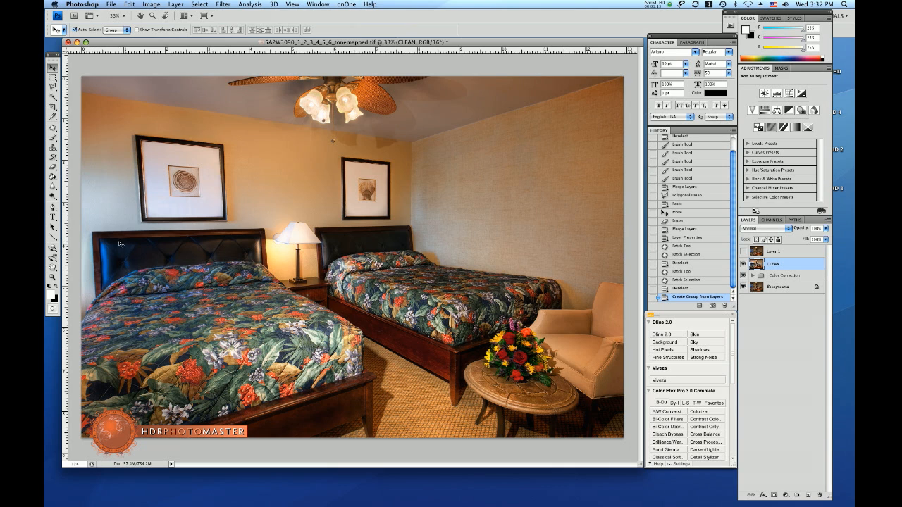
mouse_move(119, 301)
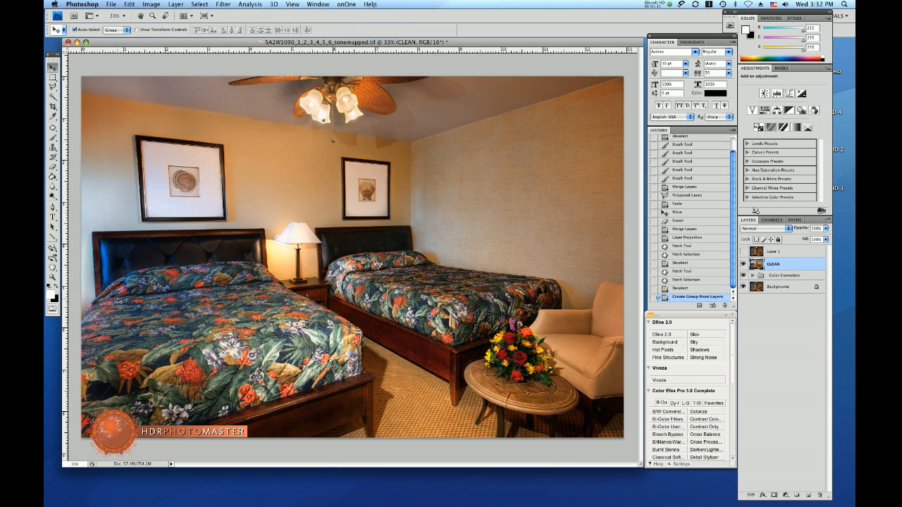
click(223, 3)
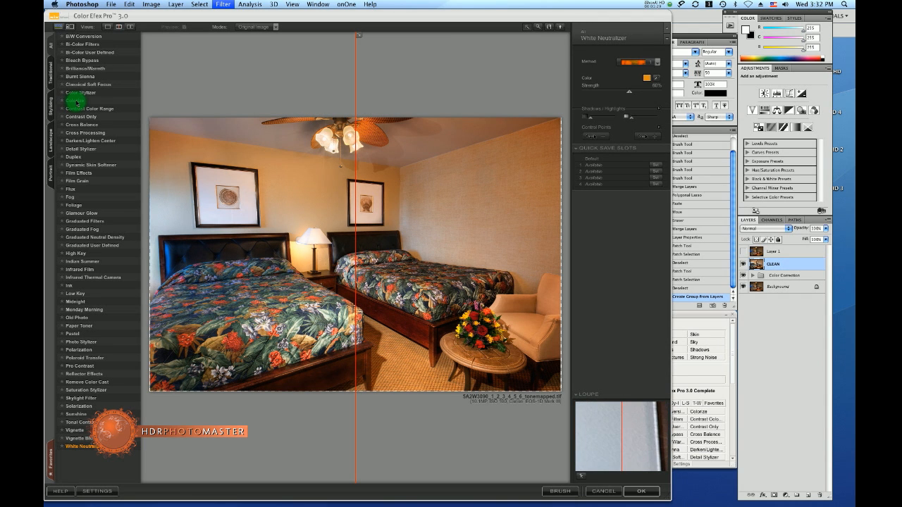
Switch the filter to Colorize and zoom in on the left bed's headboard.
click(75, 100)
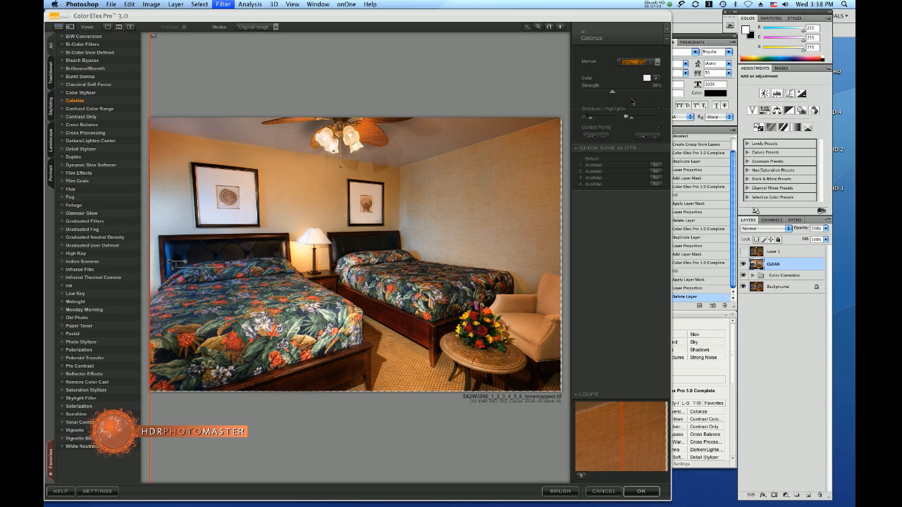
click(609, 92)
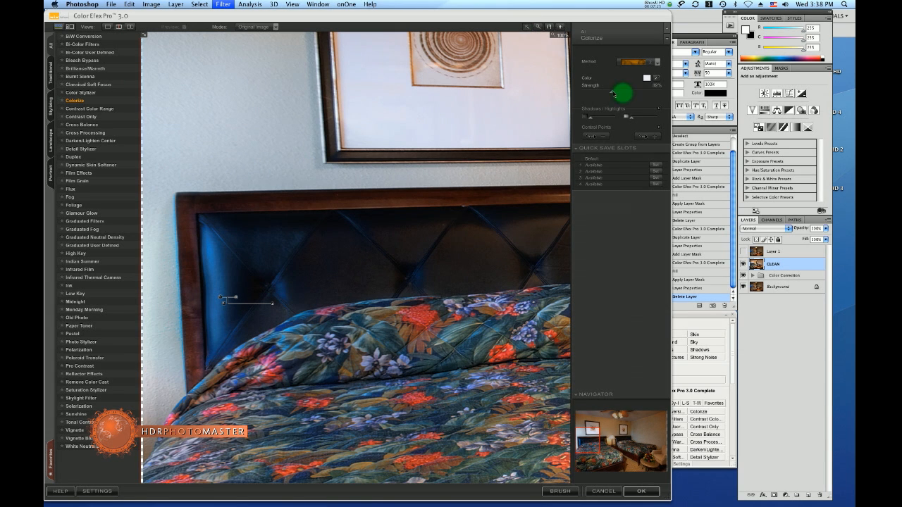
Lower Colorize strength, place a control point on the blue headboard, and apply.
drag(634, 92, 613, 93)
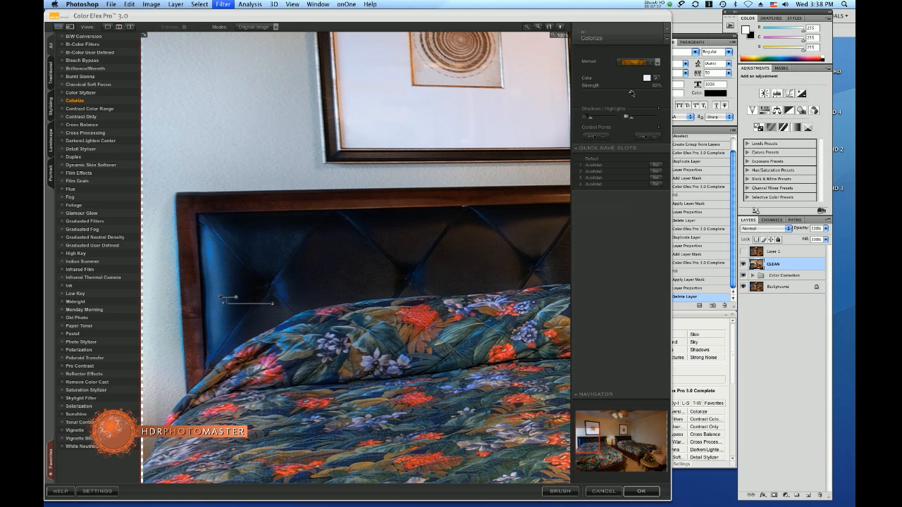
drag(632, 92, 638, 92)
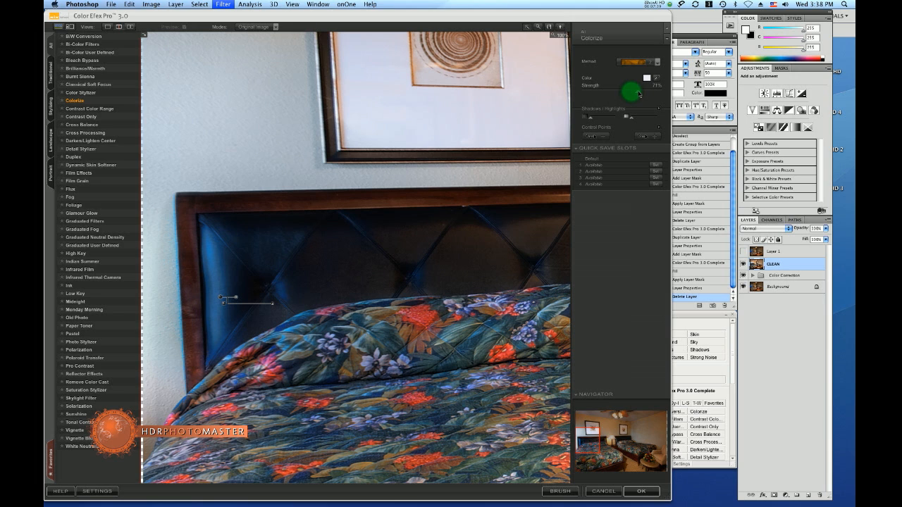
drag(629, 89, 636, 92)
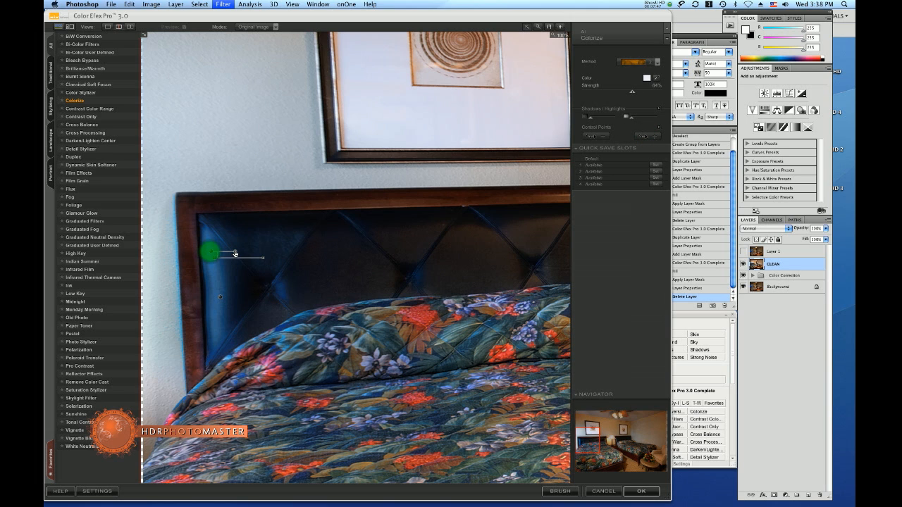
drag(208, 250, 232, 252)
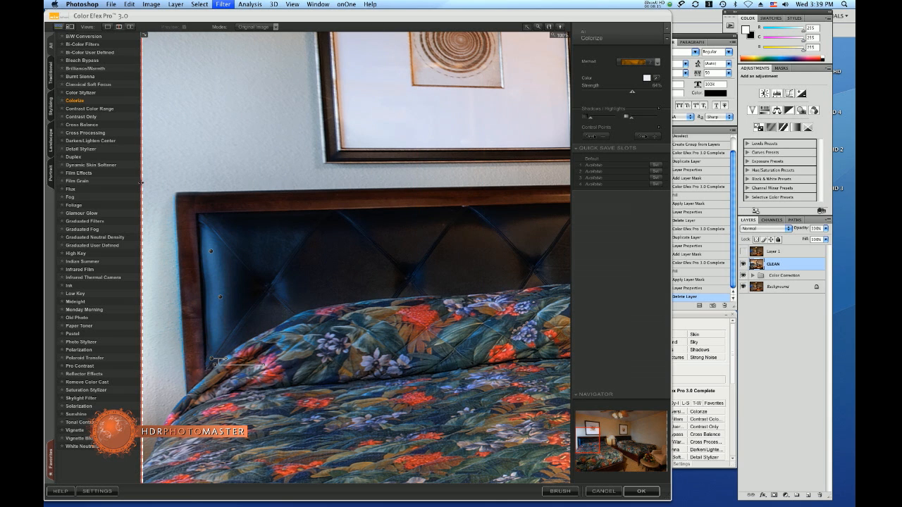
click(641, 491)
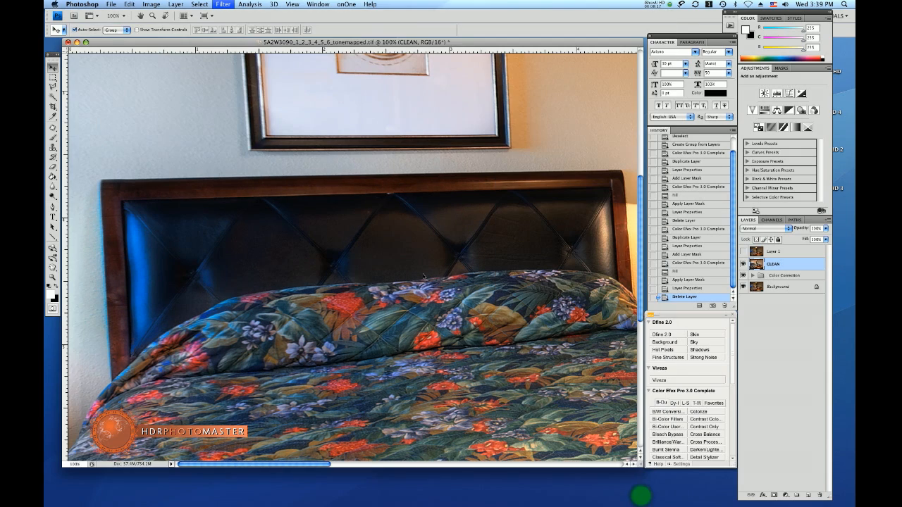